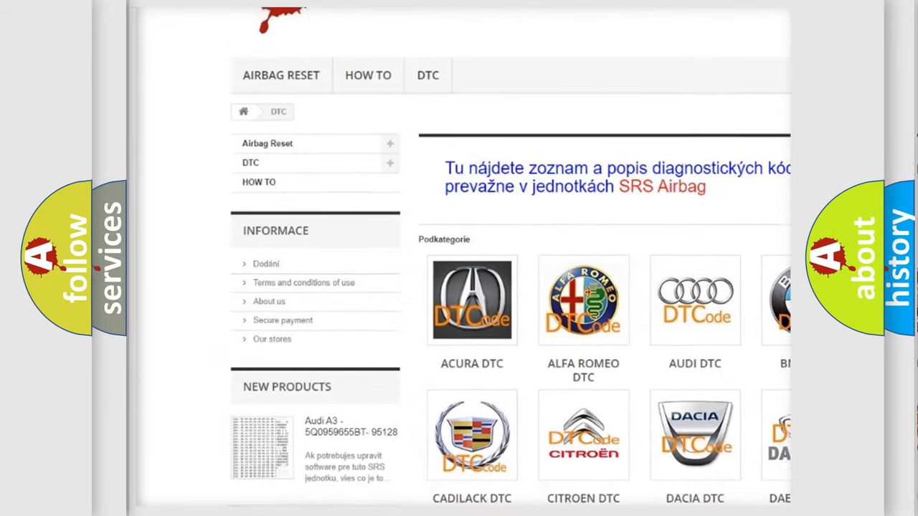
Step: Scroll the DTC subcategory grid down to the NISSAN DTC tile and select it
{"action": "scroll", "scroll_direction": "down", "scroll_amount": 3}
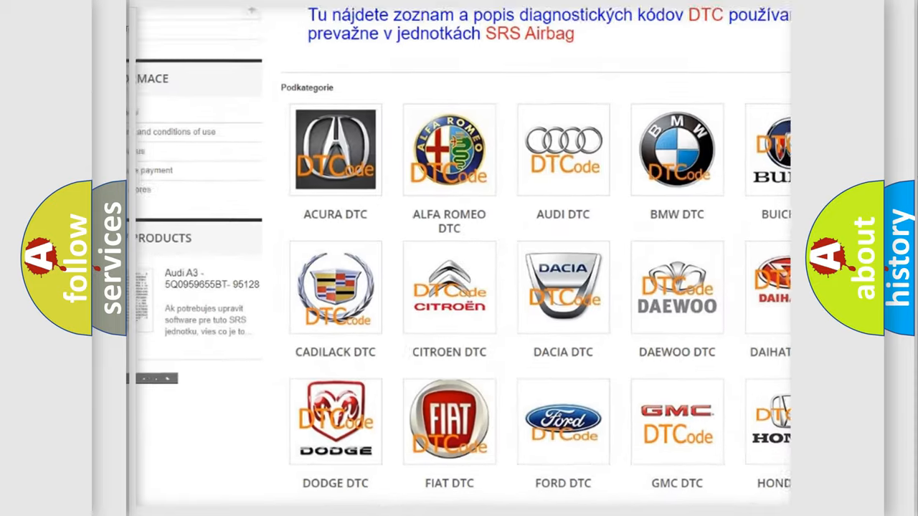
{"action": "scroll", "scroll_direction": "down", "scroll_amount": 3}
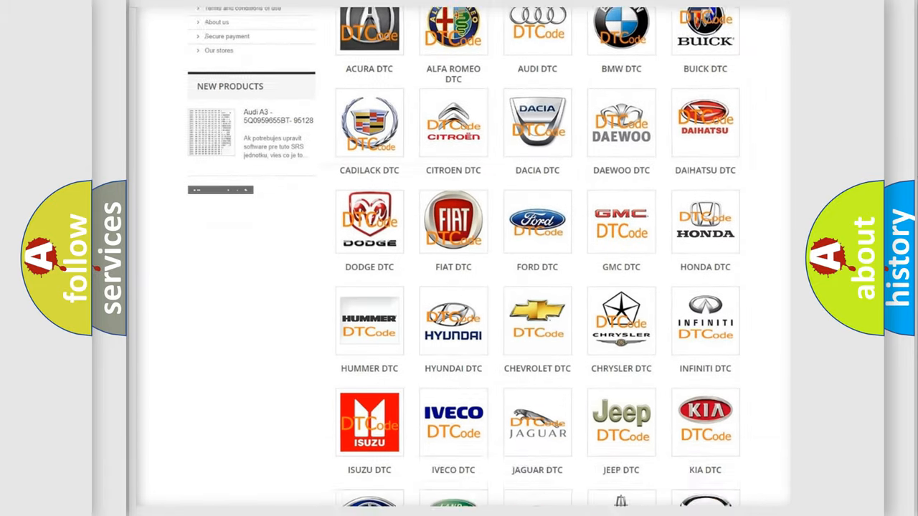
{"action": "scroll", "scroll_direction": "down", "scroll_amount": 3}
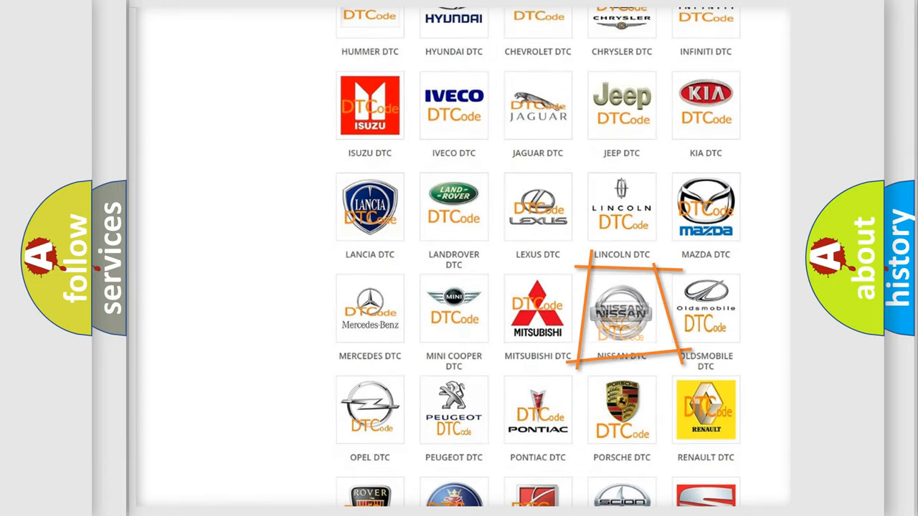
{"action": "left_click", "coordinate": [621, 309]}
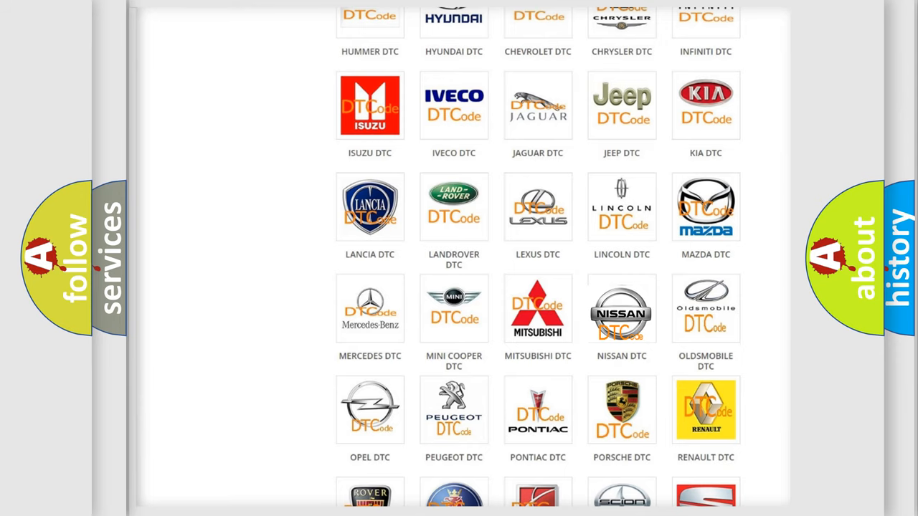